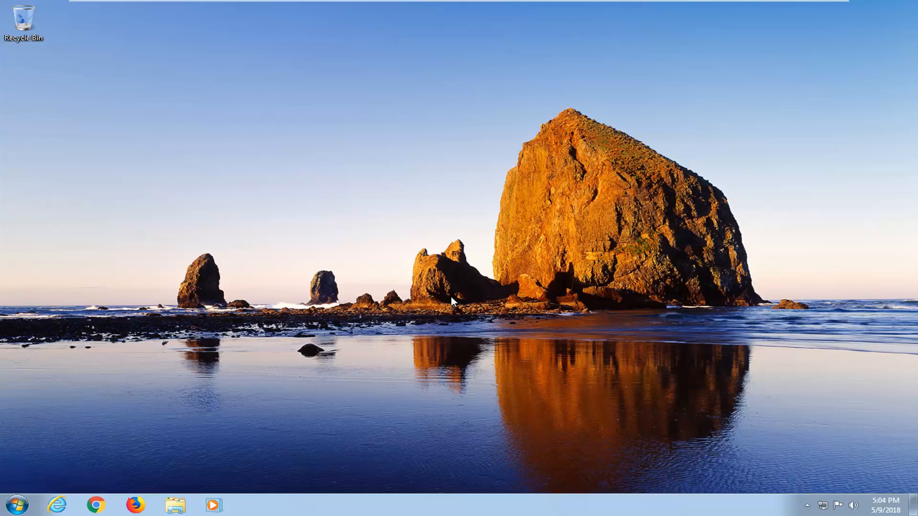
{"action": "mouse_move", "coordinate": [526, 367]}
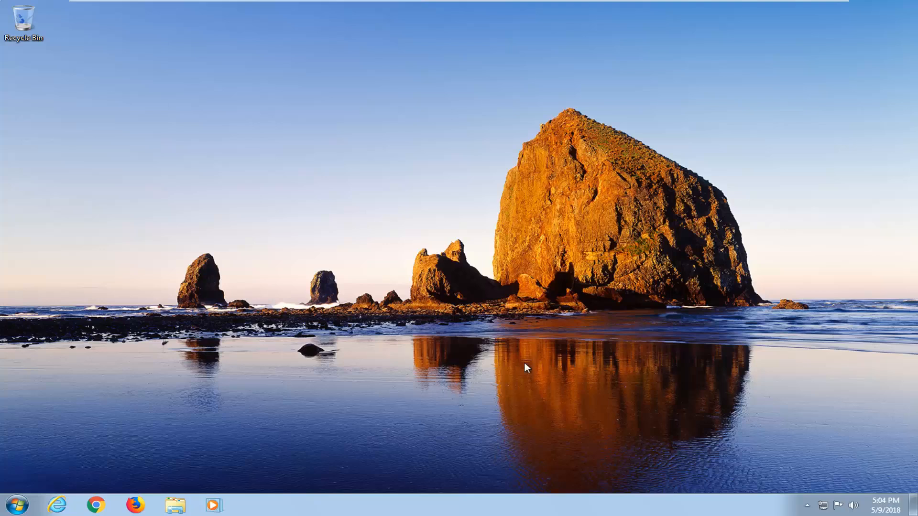
{"action": "mouse_move", "coordinate": [526, 372]}
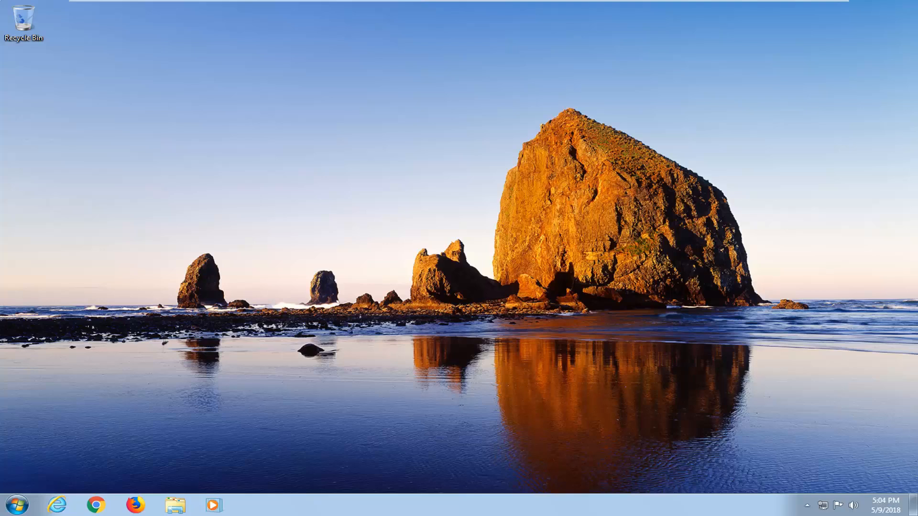
- Launch regedit from Start search as administrator and allow it in User Account Control
{"action": "left_click", "coordinate": [16, 504]}
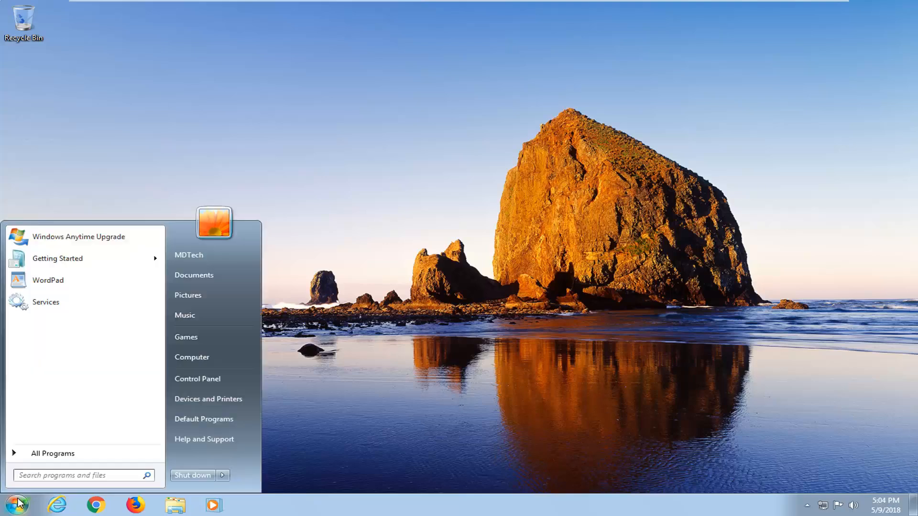
{"action": "type", "text": "refe"}
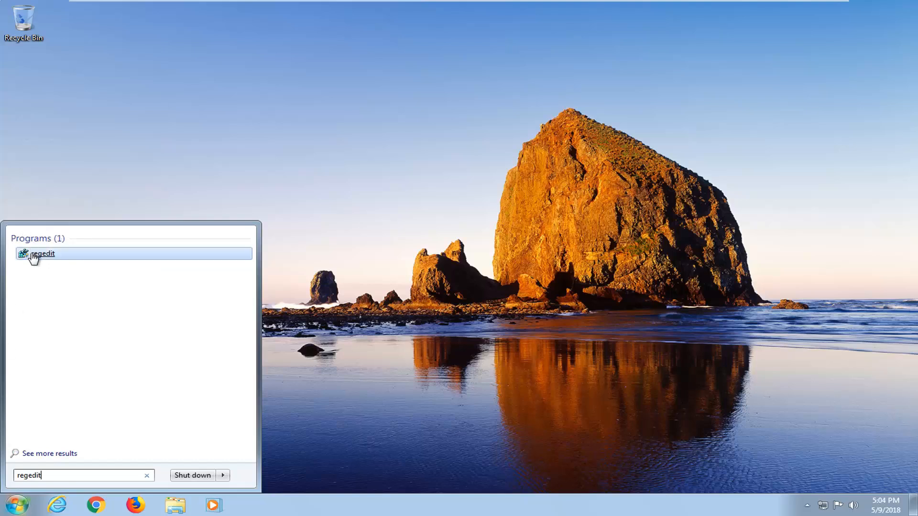
{"action": "right_click", "coordinate": [42, 254]}
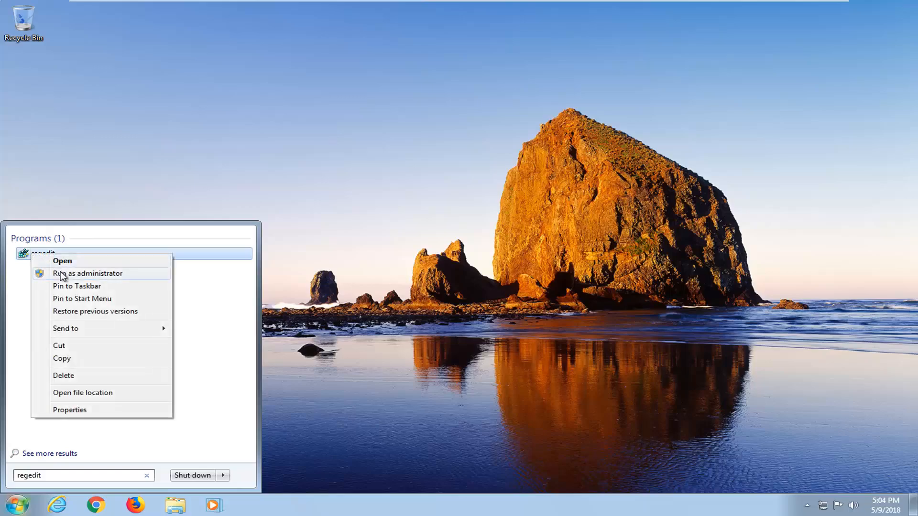
{"action": "left_click", "coordinate": [88, 274]}
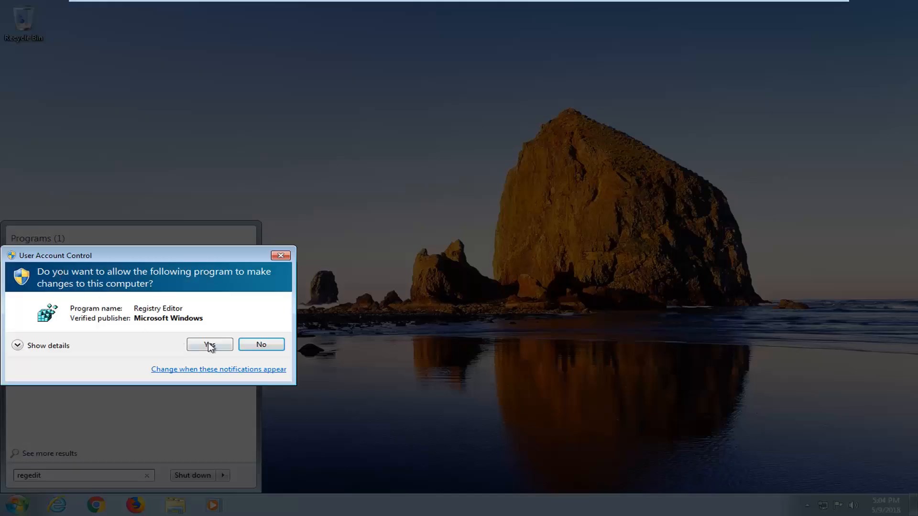
{"action": "left_click", "coordinate": [208, 344]}
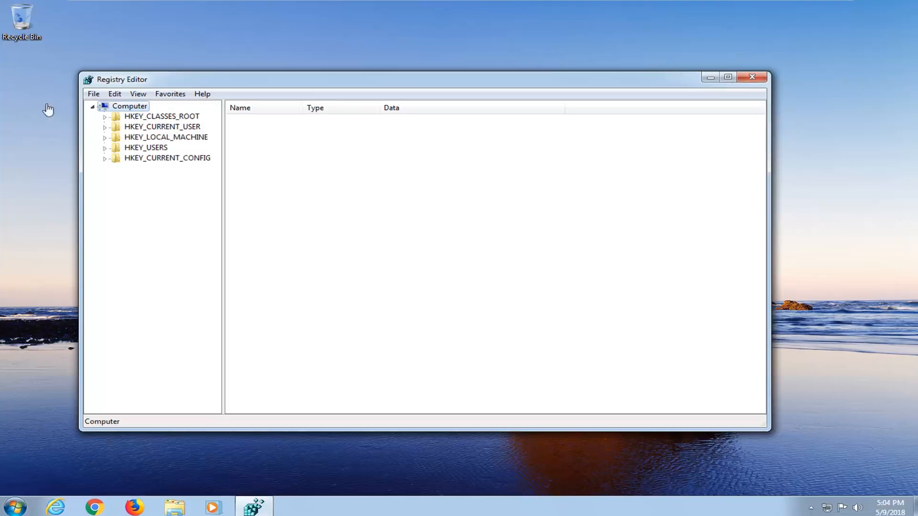
- Expand HKEY_CLASSES_ROOT and select the .exe key, whose default reads exefile
{"action": "left_click", "coordinate": [105, 116]}
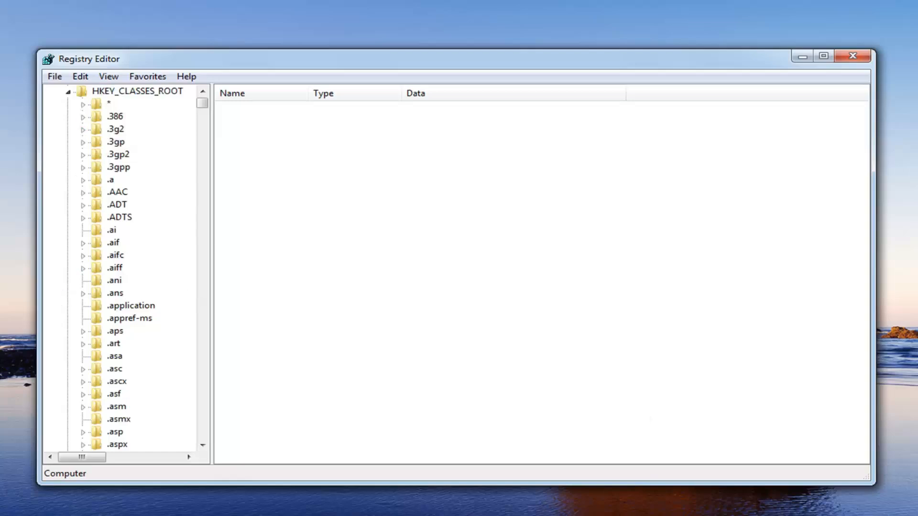
{"action": "mouse_move", "coordinate": [327, 238]}
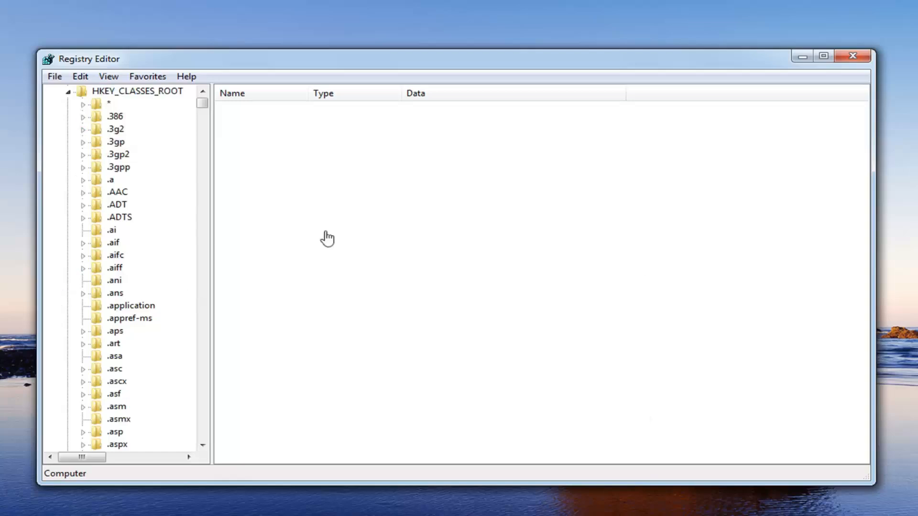
{"action": "mouse_move", "coordinate": [200, 114]}
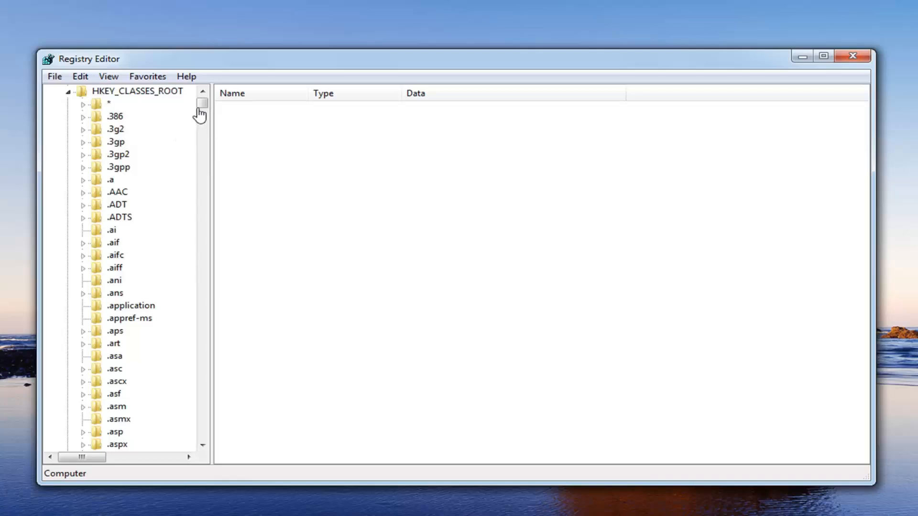
{"action": "scroll", "scroll_direction": "down", "scroll_amount": 3}
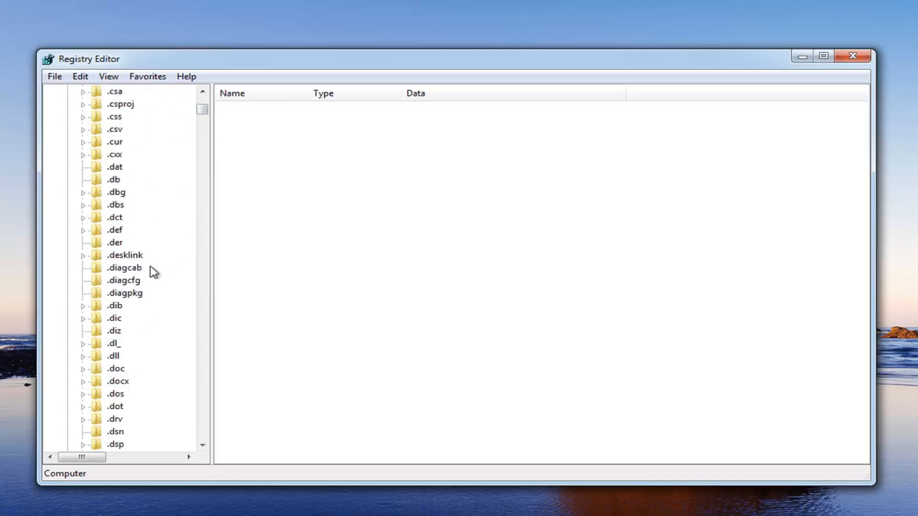
{"action": "scroll", "scroll_direction": "down", "scroll_amount": 3}
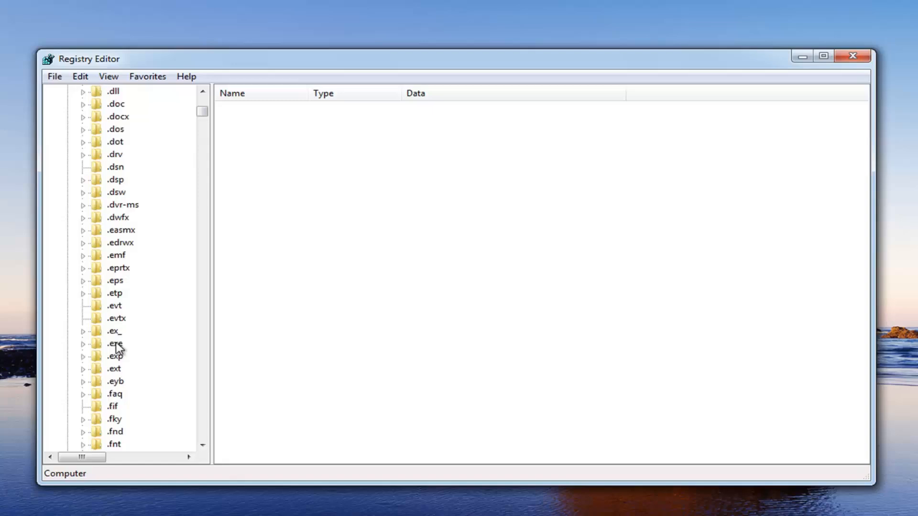
{"action": "left_click", "coordinate": [113, 344]}
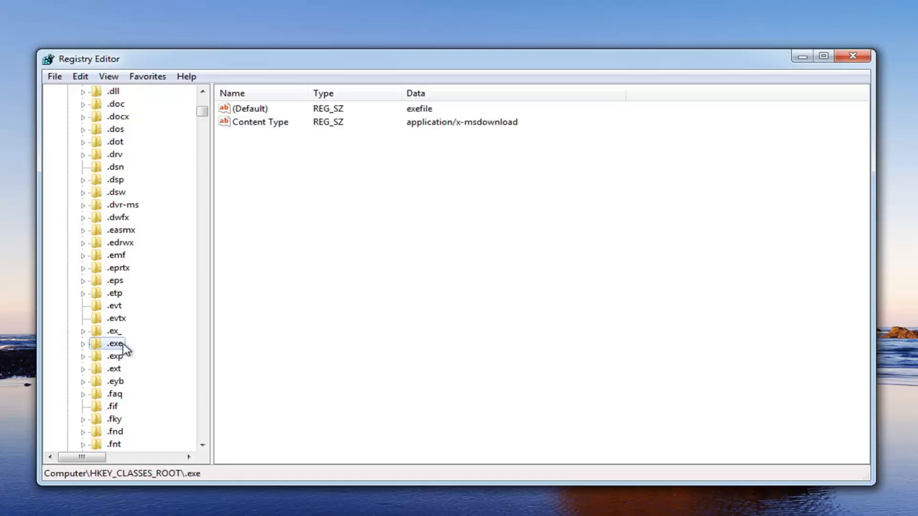
{"action": "mouse_move", "coordinate": [126, 351]}
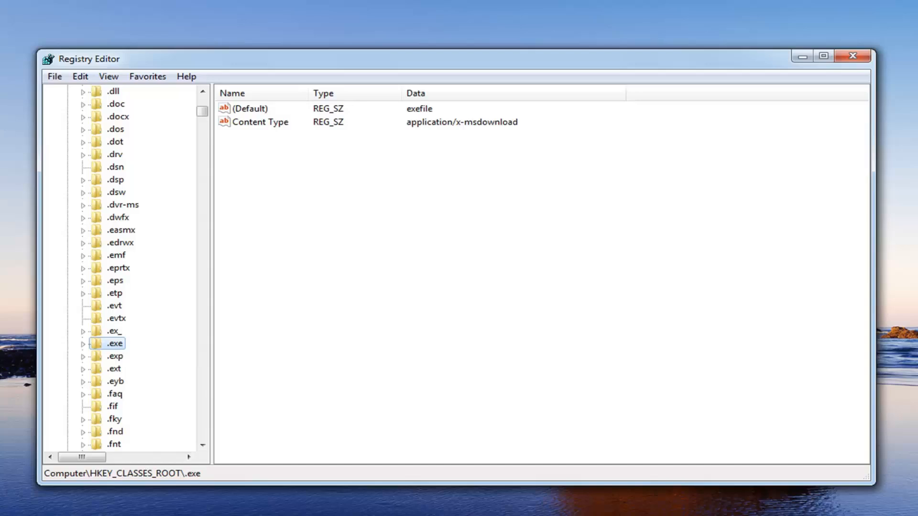
{"action": "mouse_move", "coordinate": [245, 115]}
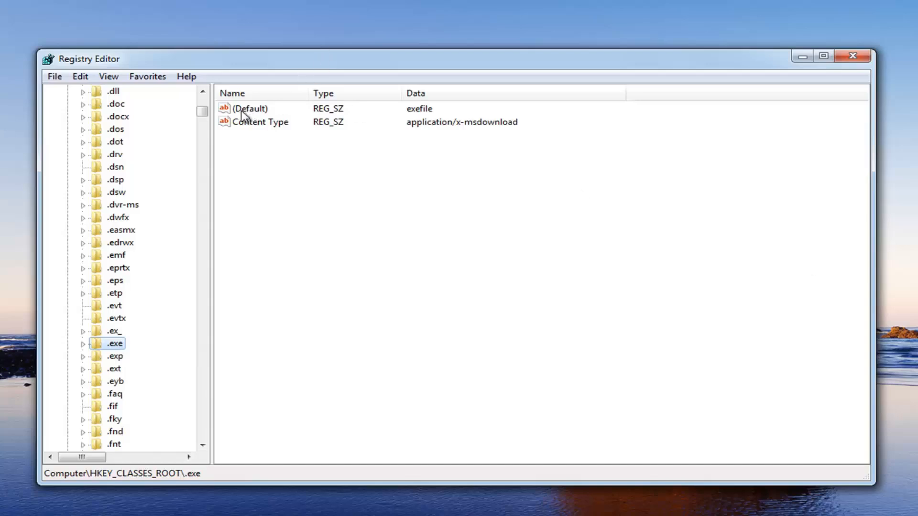
{"action": "right_click", "coordinate": [250, 108]}
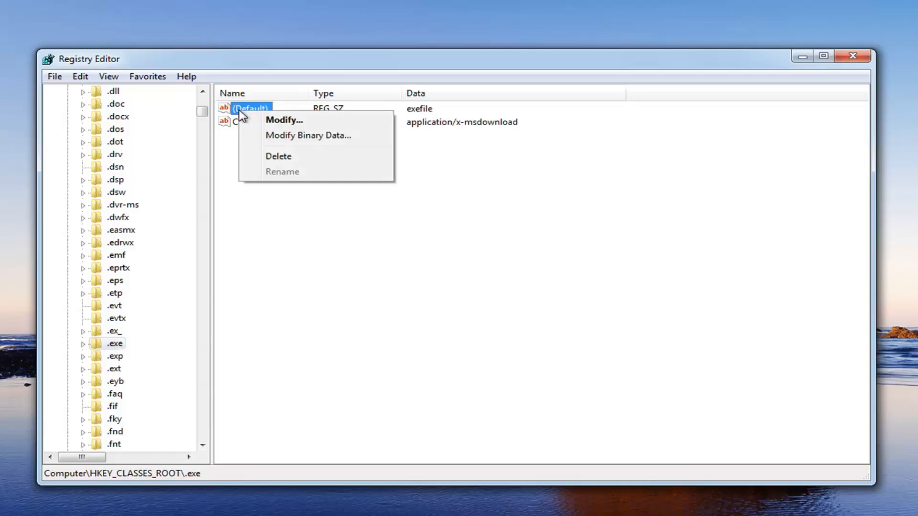
{"action": "left_click", "coordinate": [284, 120]}
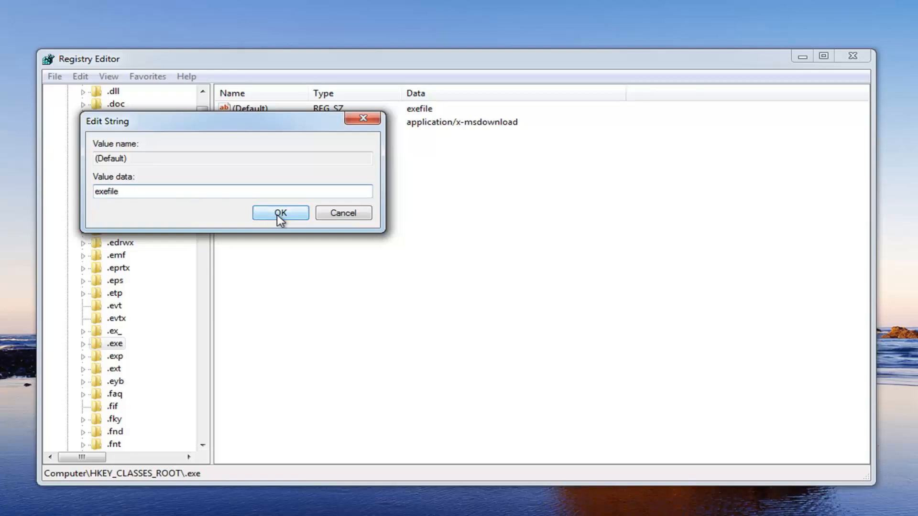
{"action": "left_click", "coordinate": [281, 212]}
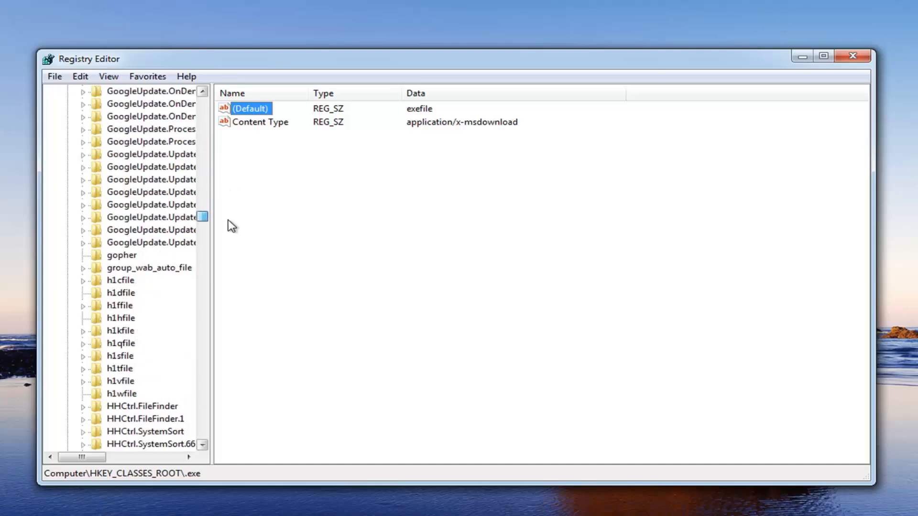
- Scroll the key tree down toward the exefile key
{"action": "scroll", "scroll_direction": "down", "scroll_amount": 3}
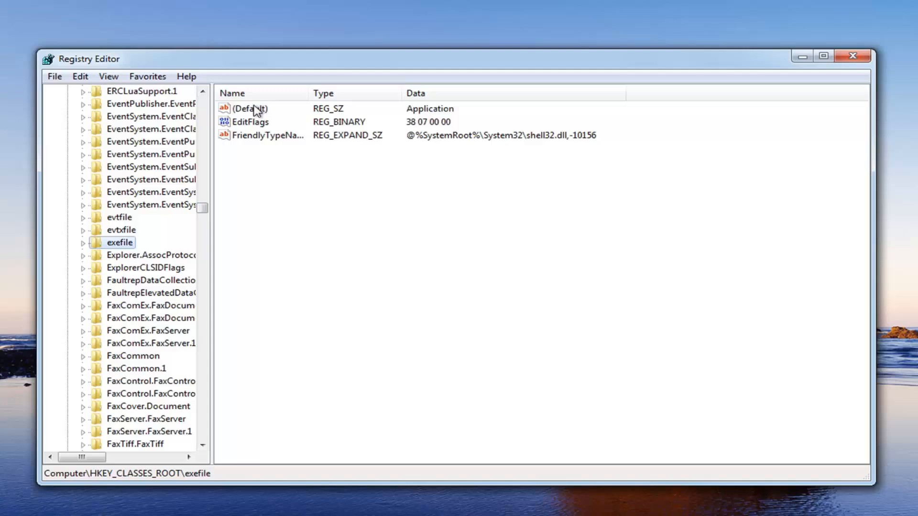
{"action": "mouse_move", "coordinate": [249, 118]}
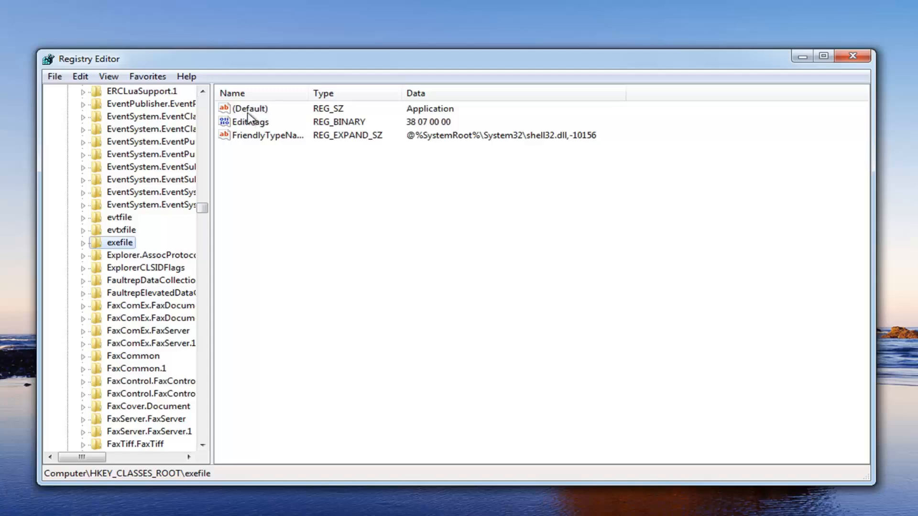
- Change the exefile key's (Default) value from Application to "%1"%*
{"action": "double_click", "coordinate": [249, 108]}
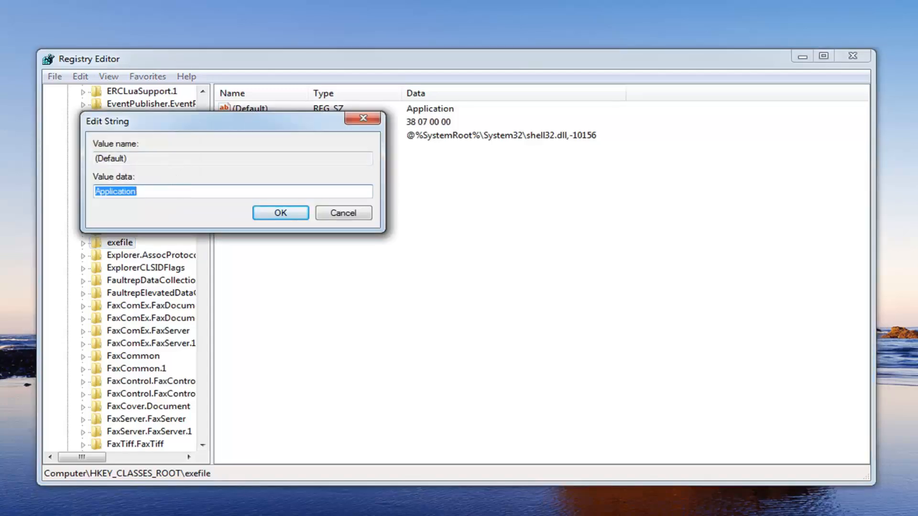
{"action": "mouse_move", "coordinate": [190, 207]}
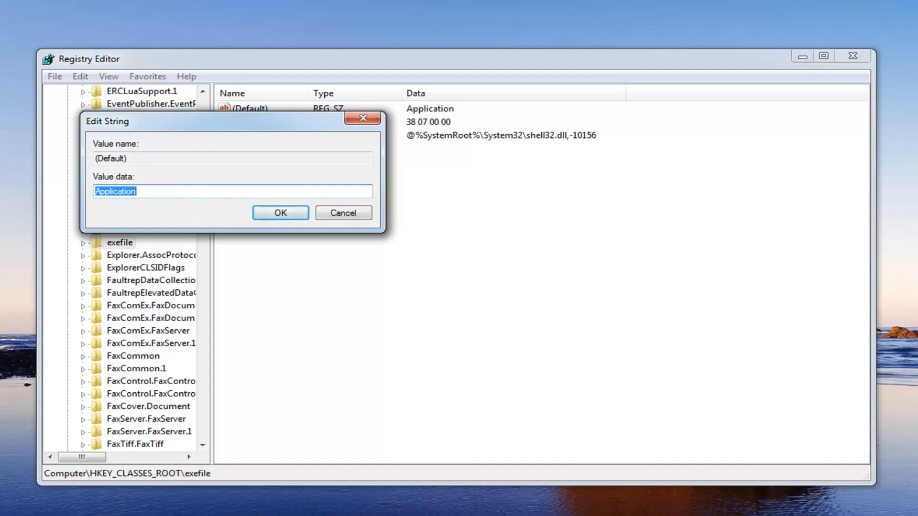
{"action": "type", "text": "\""}
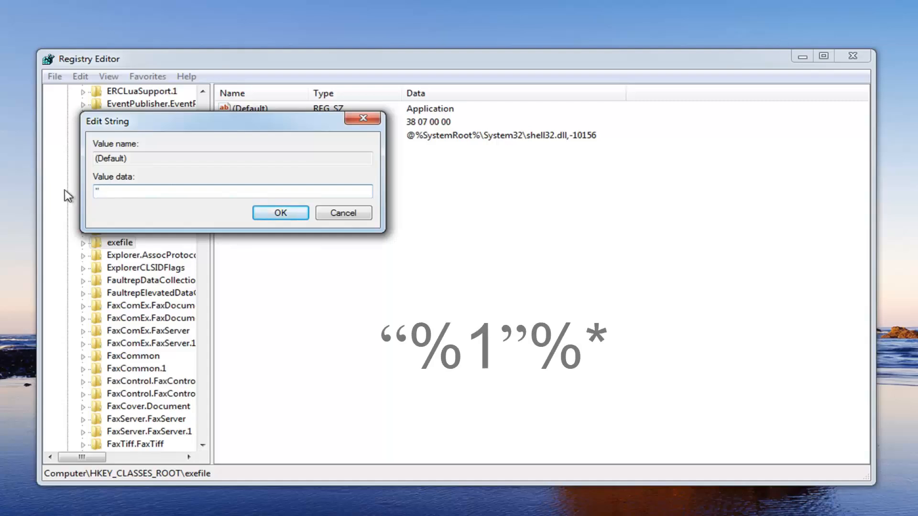
{"action": "type", "text": "%"}
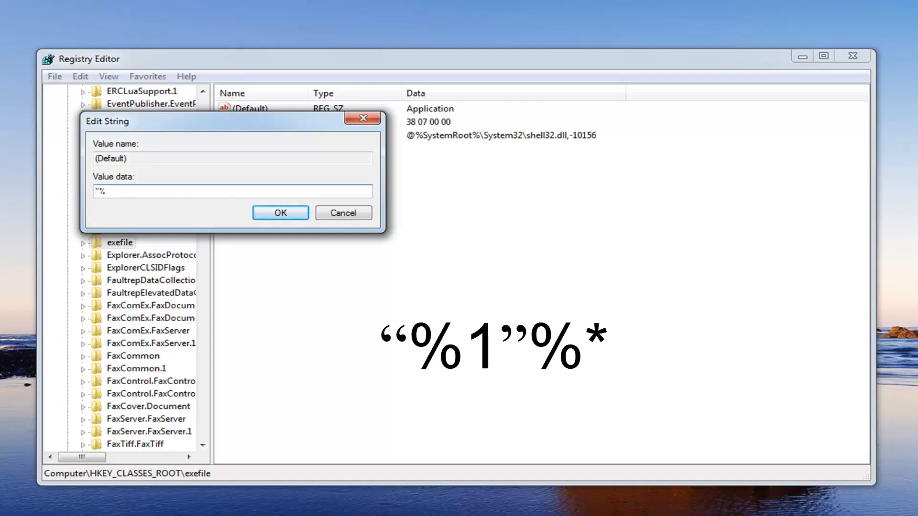
{"action": "type", "text": "1"}
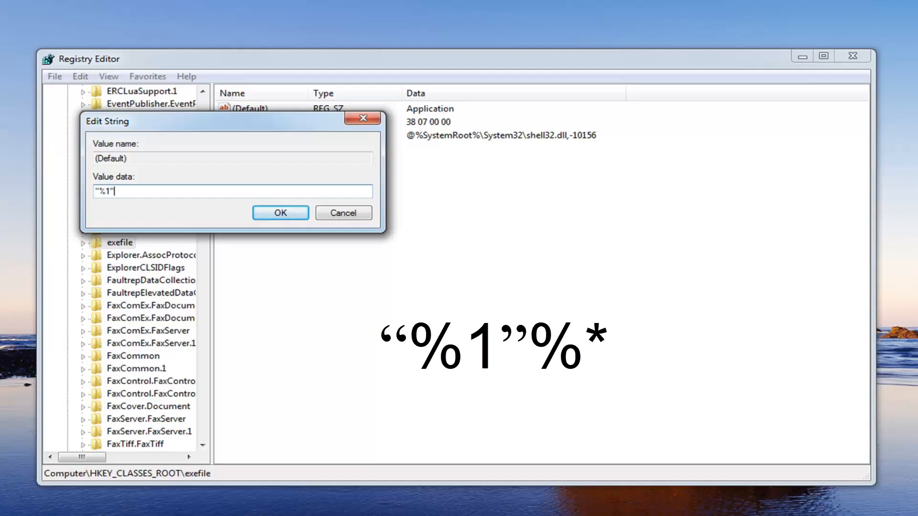
{"action": "type", "text": "\"%*"}
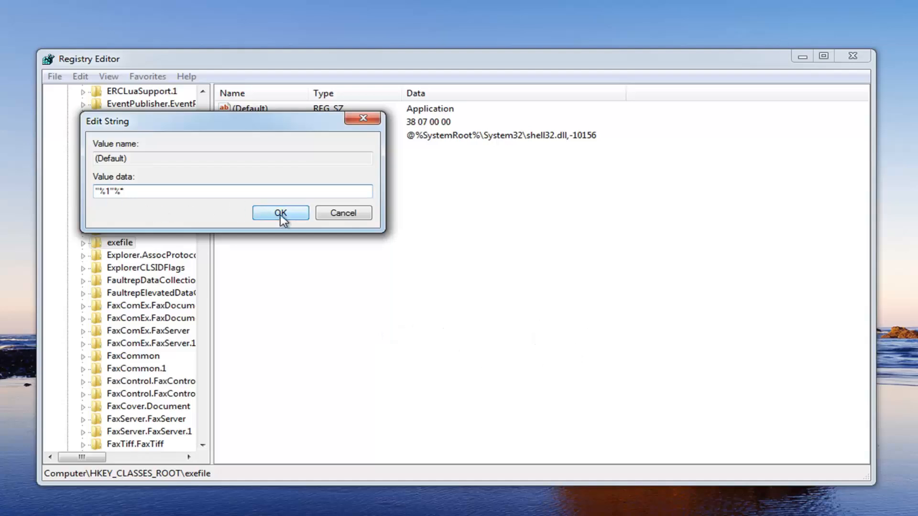
{"action": "left_click", "coordinate": [280, 212]}
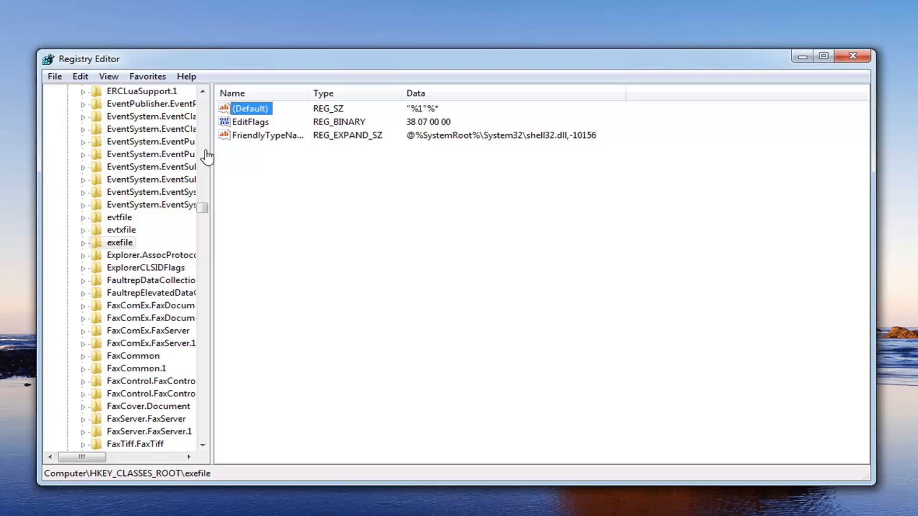
- Expand exefile, shell and open, then select the open key to show its unset default
{"action": "left_click", "coordinate": [84, 242]}
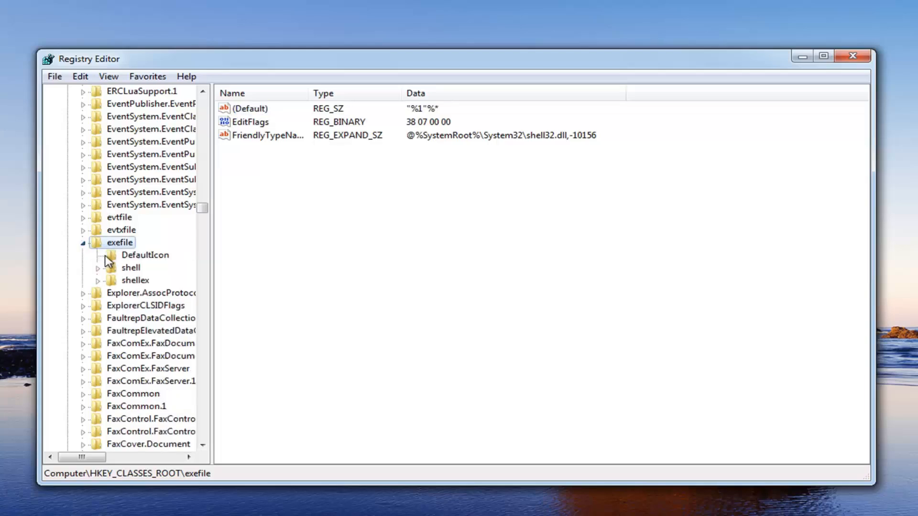
{"action": "mouse_move", "coordinate": [105, 278]}
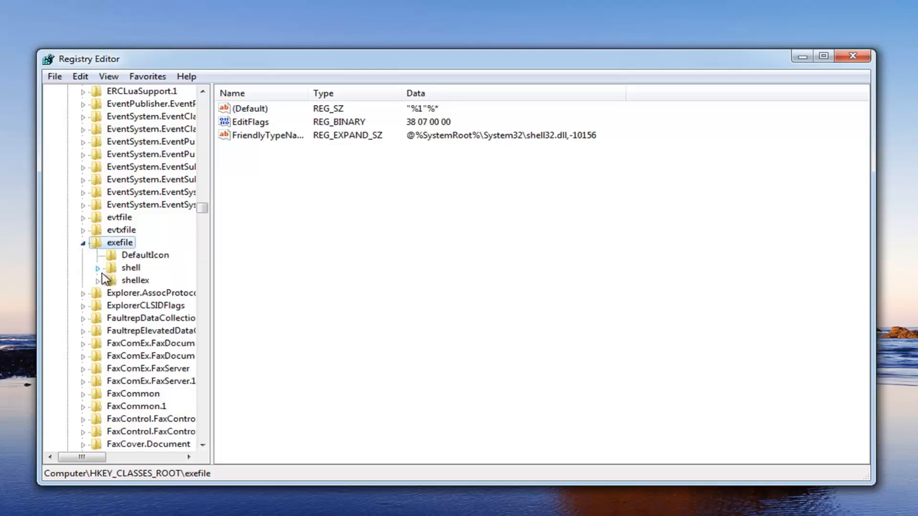
{"action": "left_click", "coordinate": [99, 268]}
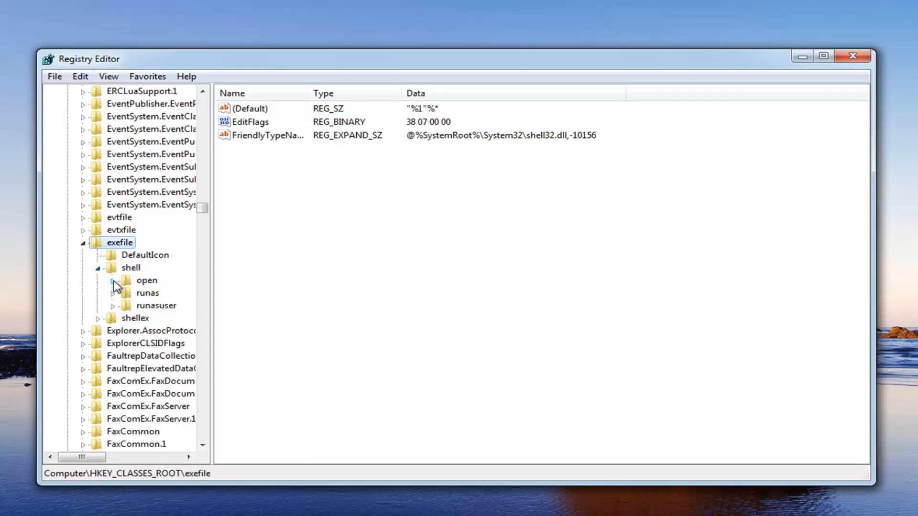
{"action": "left_click", "coordinate": [115, 280]}
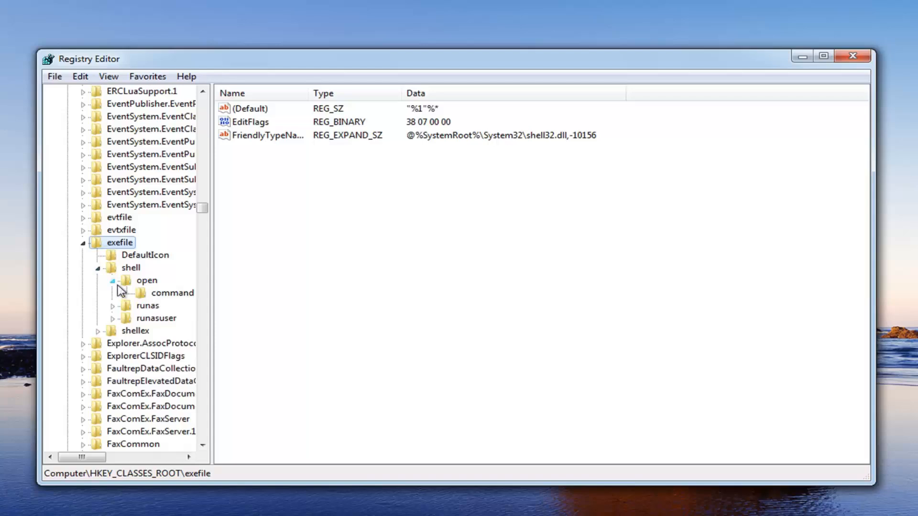
{"action": "mouse_move", "coordinate": [155, 290]}
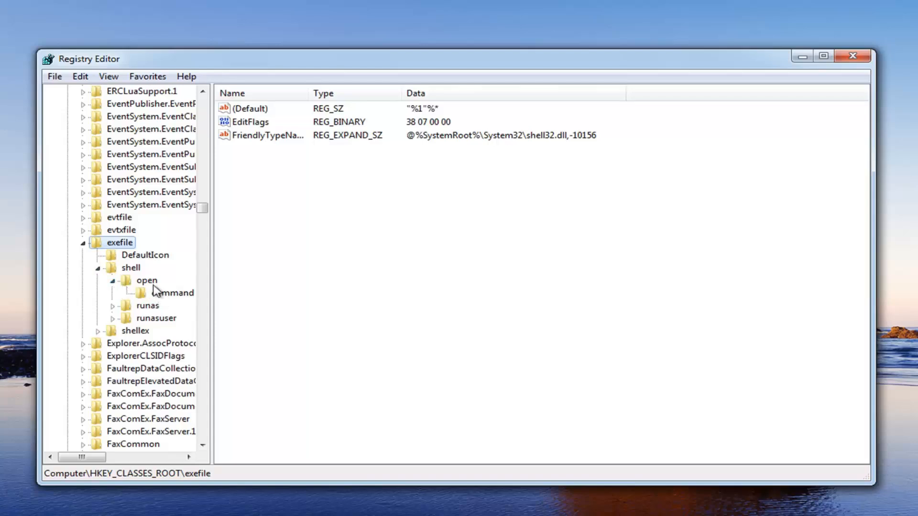
{"action": "left_click", "coordinate": [147, 280]}
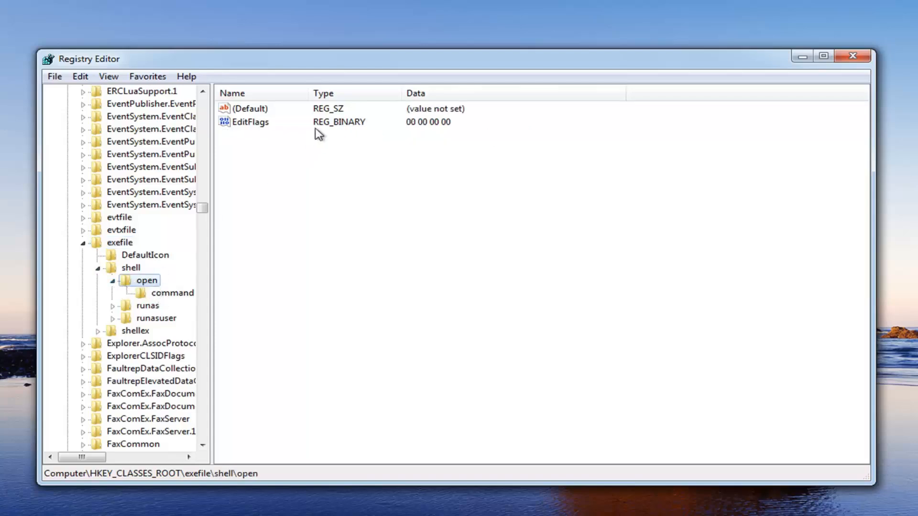
{"action": "mouse_move", "coordinate": [253, 115]}
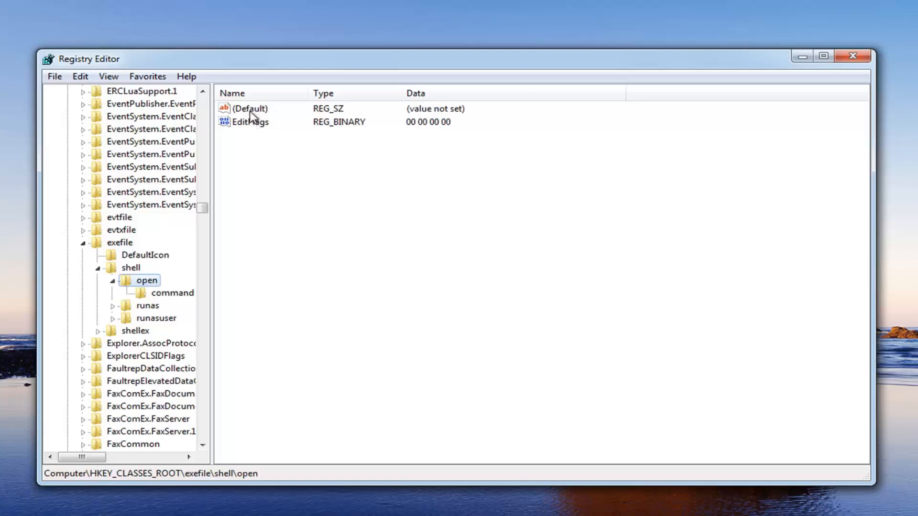
- Change the exefile\shell\open key's (Default) value from unset to "%1"%*
{"action": "double_click", "coordinate": [249, 108]}
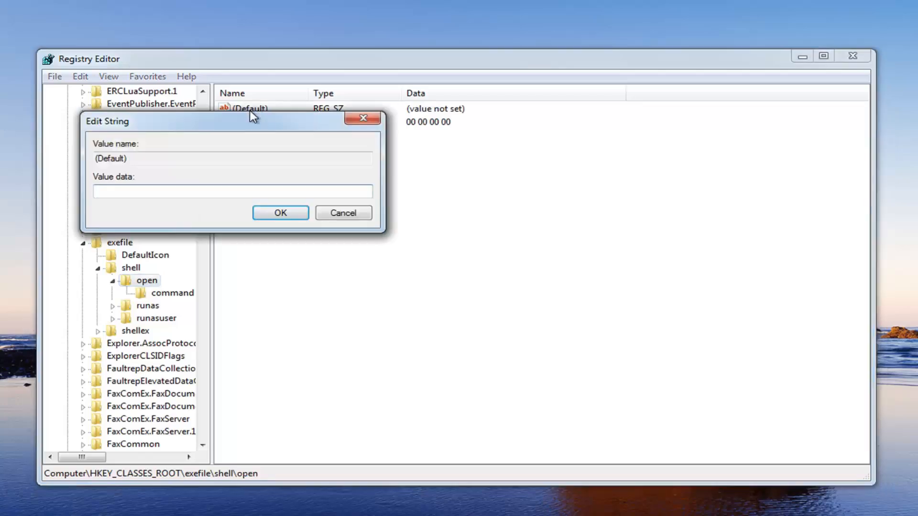
{"action": "mouse_move", "coordinate": [107, 222]}
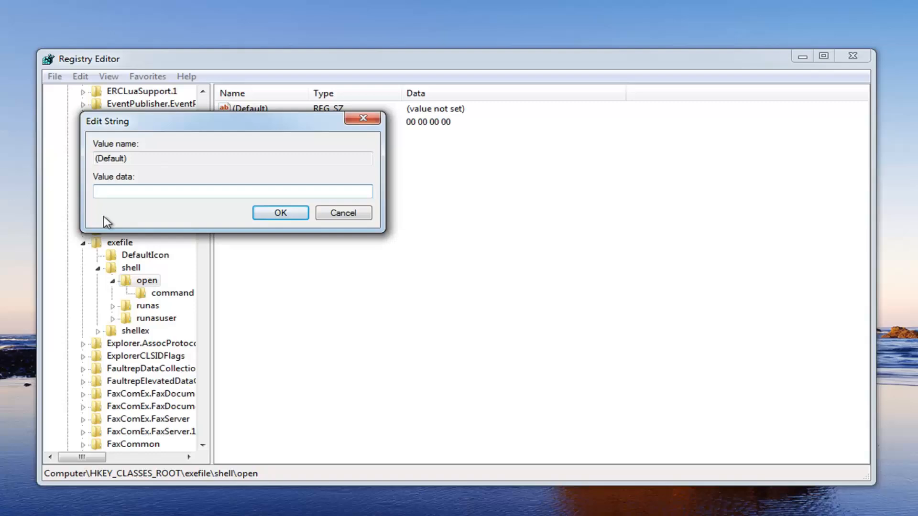
{"action": "mouse_move", "coordinate": [135, 206]}
{"action": "type", "text": "\""}
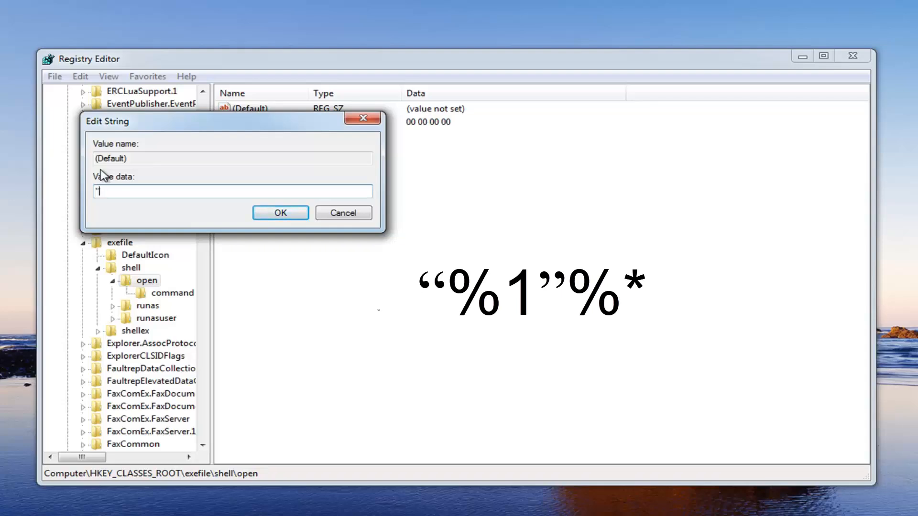
{"action": "type", "text": "%1\""}
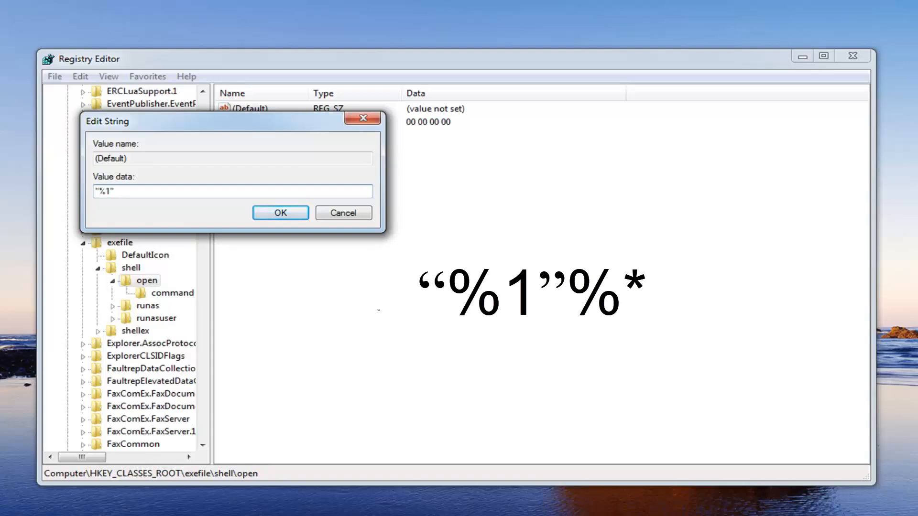
{"action": "type", "text": "%*"}
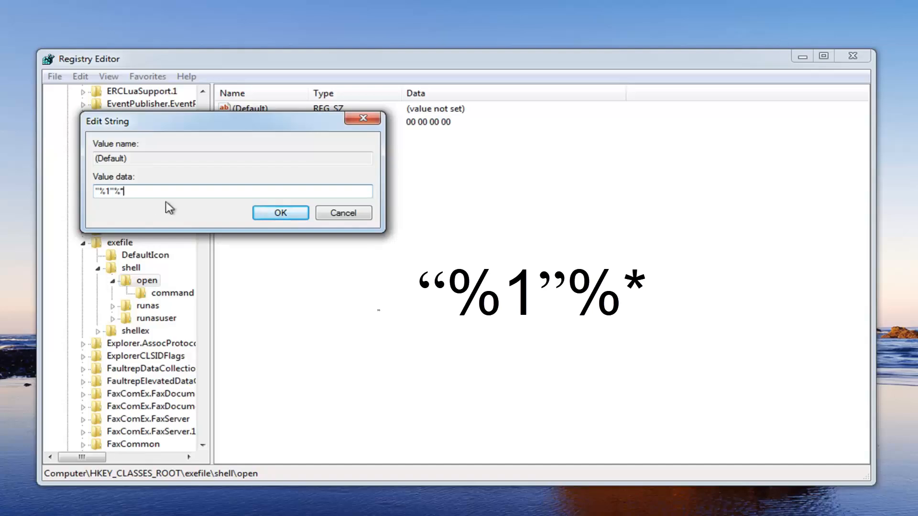
{"action": "left_click", "coordinate": [280, 212]}
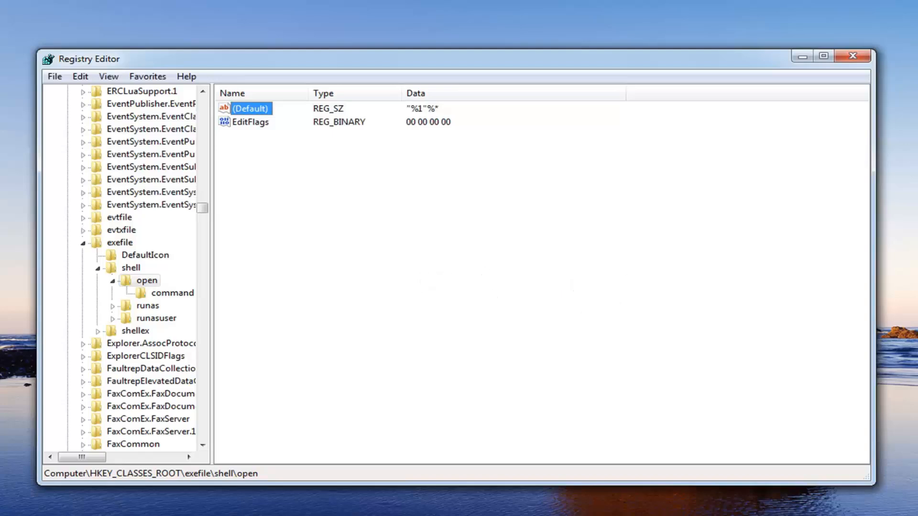
{"action": "mouse_move", "coordinate": [583, 299]}
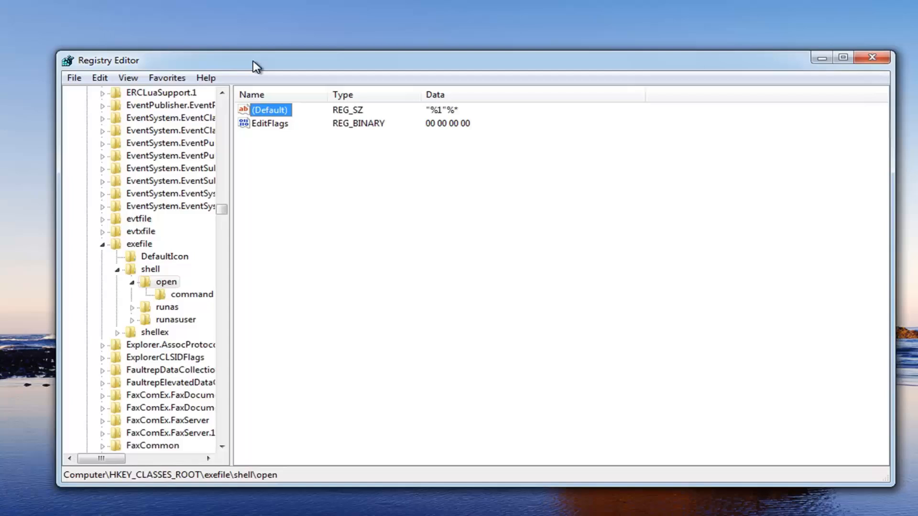
{"action": "mouse_move", "coordinate": [246, 55]}
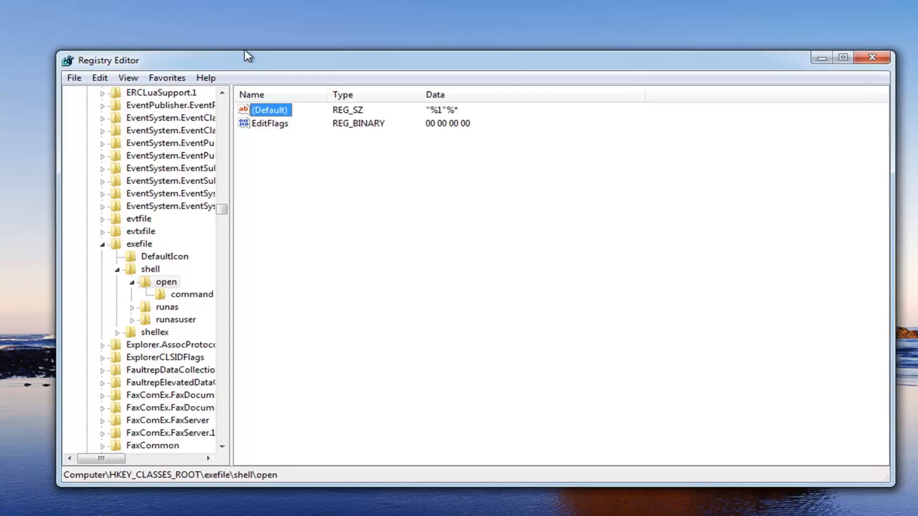
{"action": "mouse_move", "coordinate": [179, 74]}
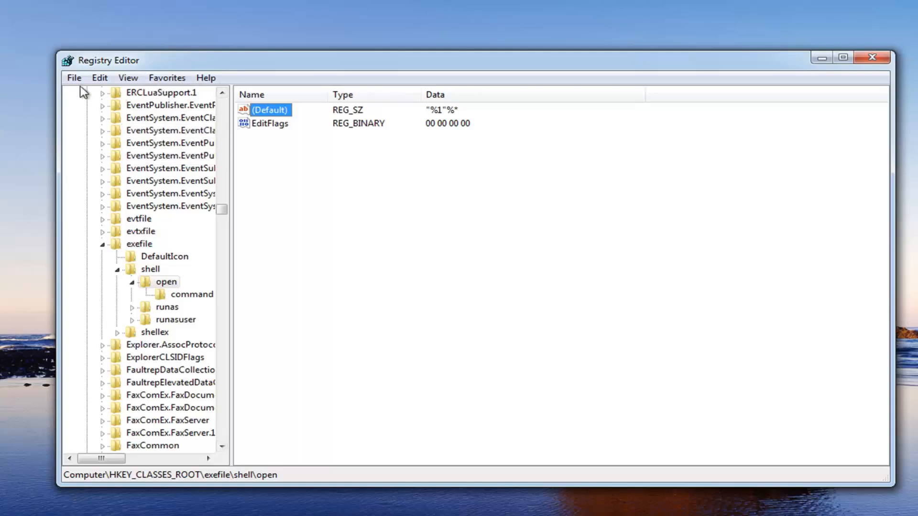
- Export the exefile\shell\open branch to the Desktop as a file named backup
{"action": "left_click", "coordinate": [74, 77]}
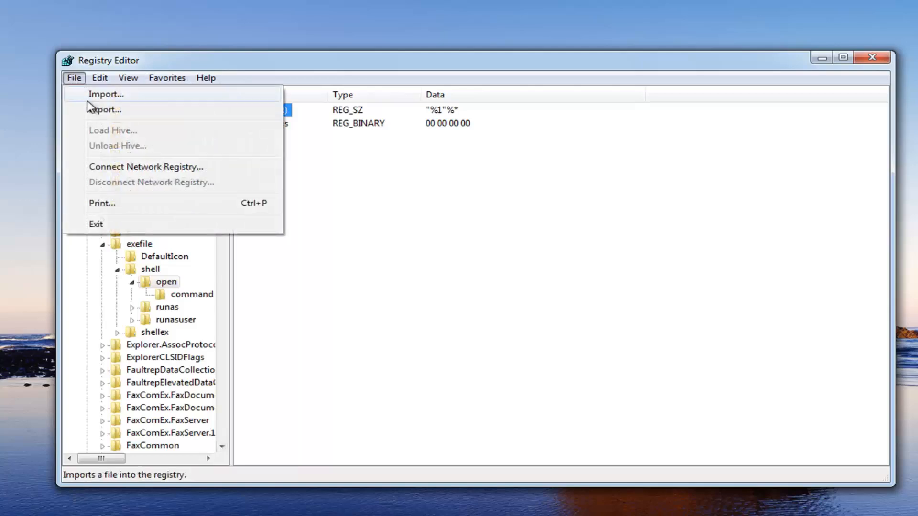
{"action": "left_click", "coordinate": [106, 109]}
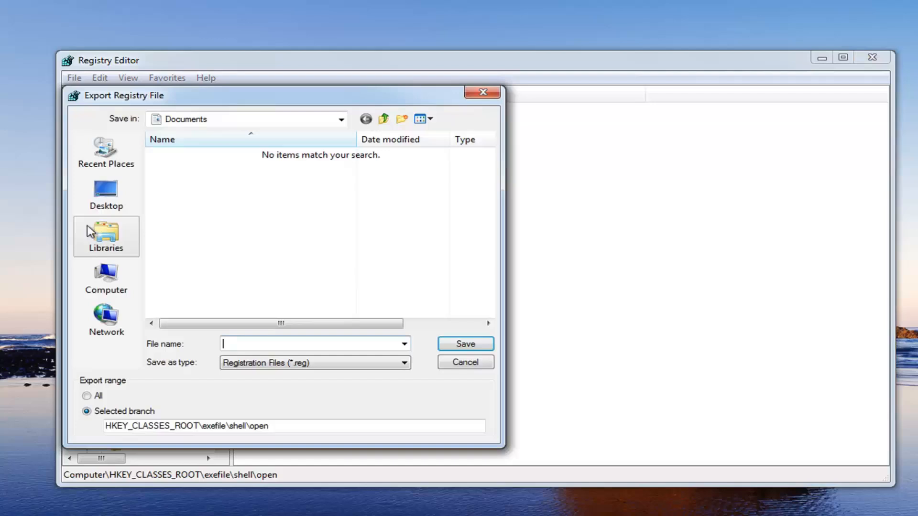
{"action": "left_click", "coordinate": [106, 193]}
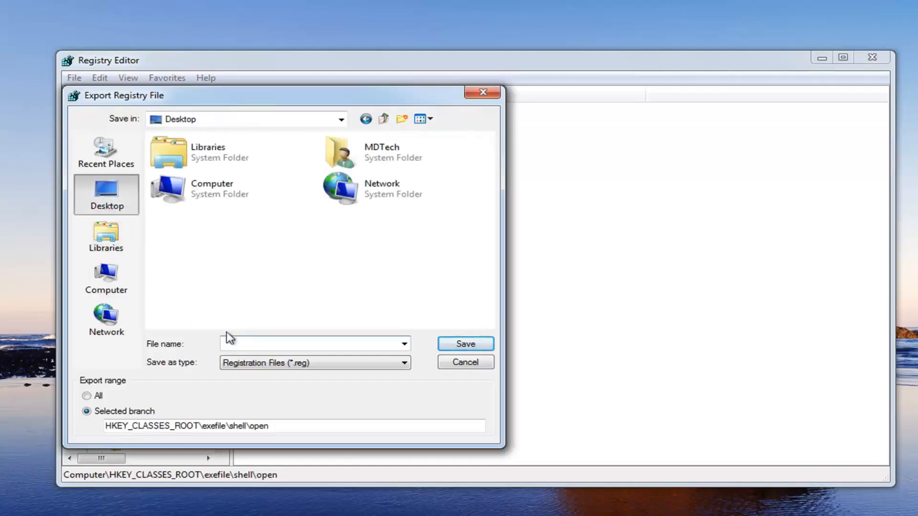
{"action": "type", "text": "backu"}
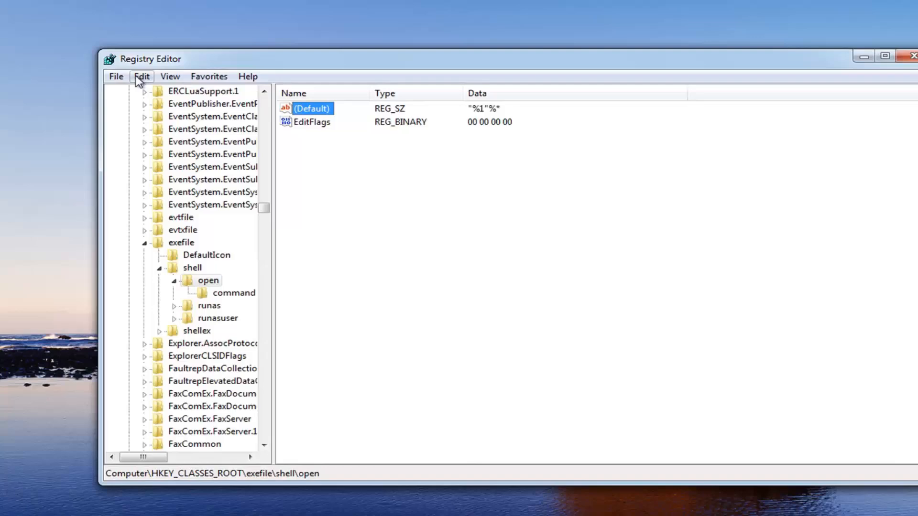
- Import backup.reg into the registry, acknowledge success, and close Registry Editor
{"action": "left_click", "coordinate": [116, 77]}
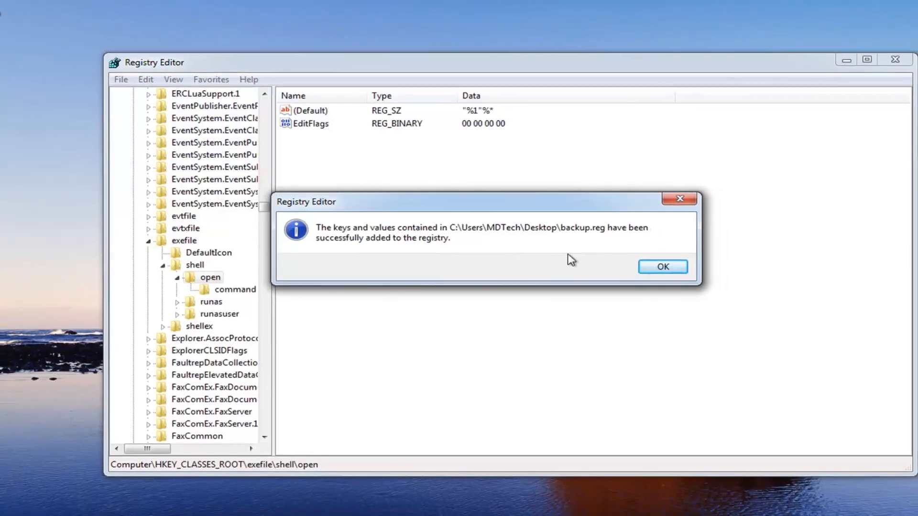
{"action": "left_click", "coordinate": [662, 267]}
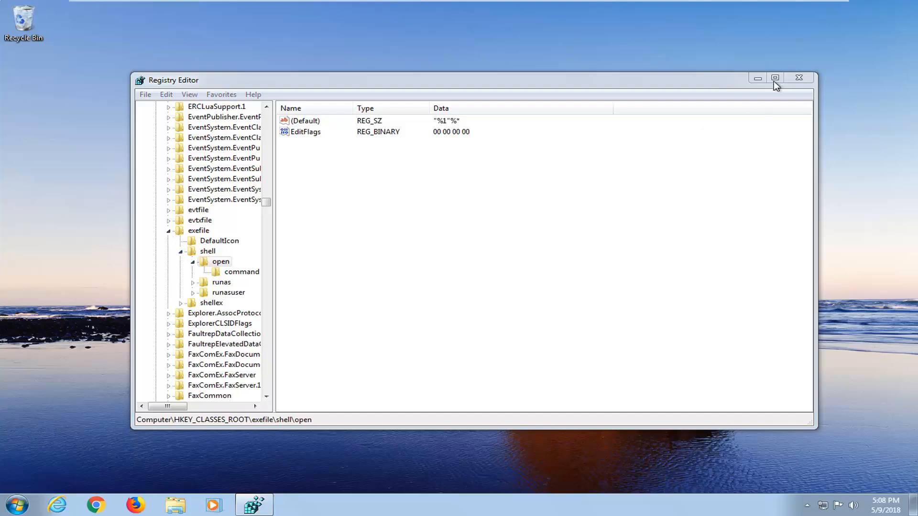
{"action": "left_click", "coordinate": [797, 77]}
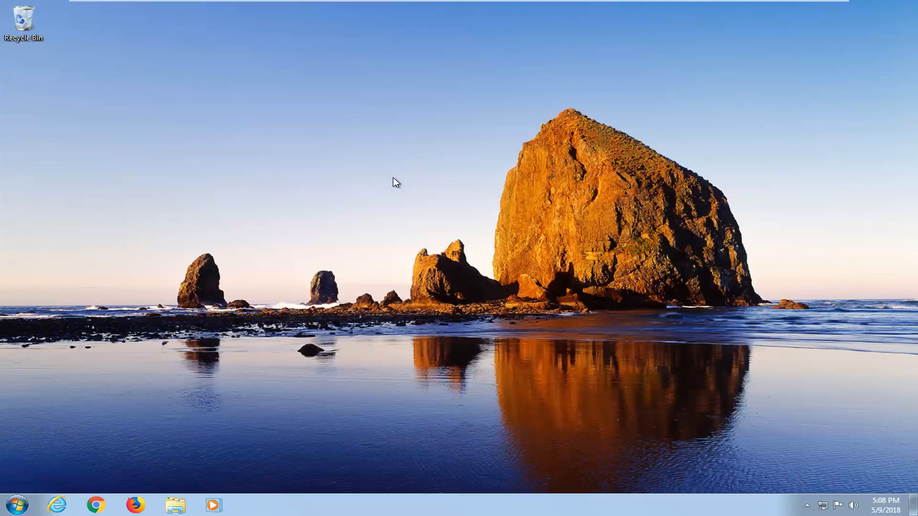